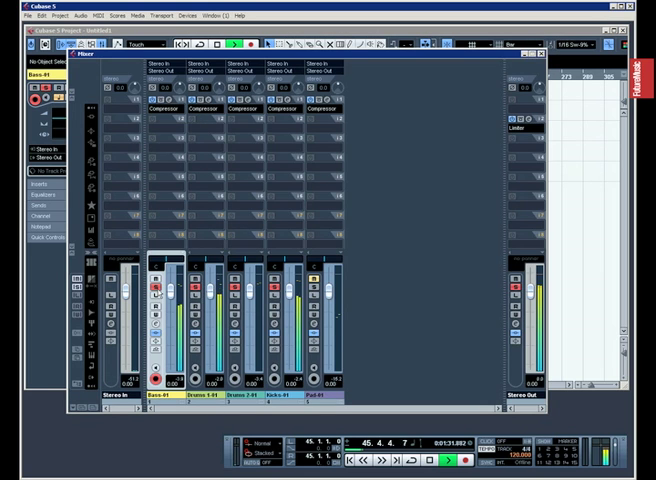
- Close the Mixer and return to the Project window showing the stem tracks
{"action": "left_click", "coordinate": [160, 104]}
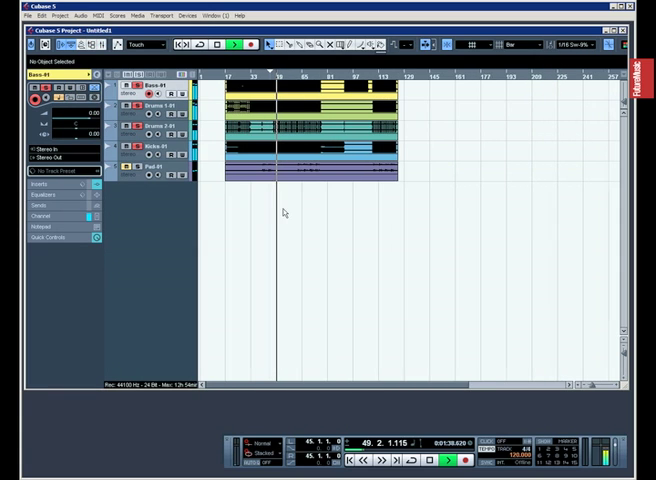
- Zoom in on the drum stem tracks so their waveforms show in detail
{"action": "scroll", "scroll_direction": "right", "scroll_amount": 3}
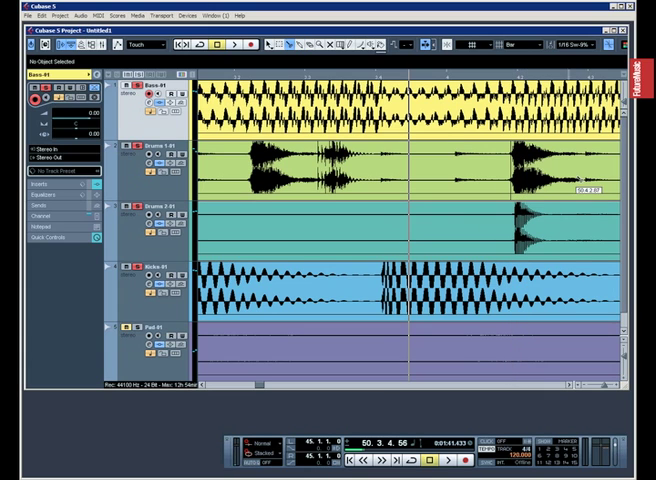
- Zoom back out to show the whole arrangement of drum stem events
{"action": "left_click", "coordinate": [550, 176]}
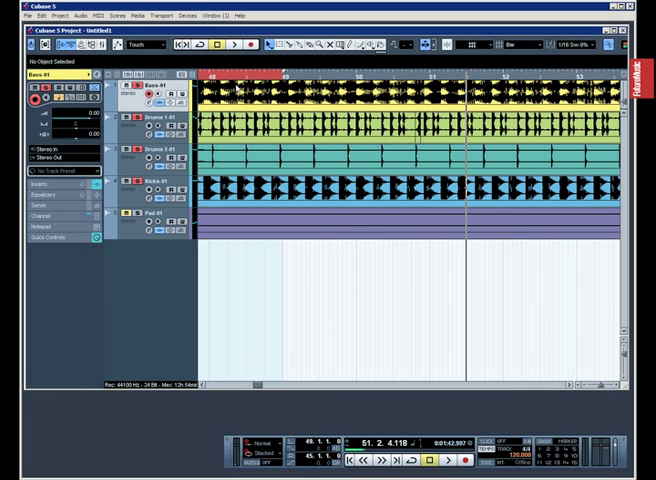
{"action": "mouse_move", "coordinate": [312, 282]}
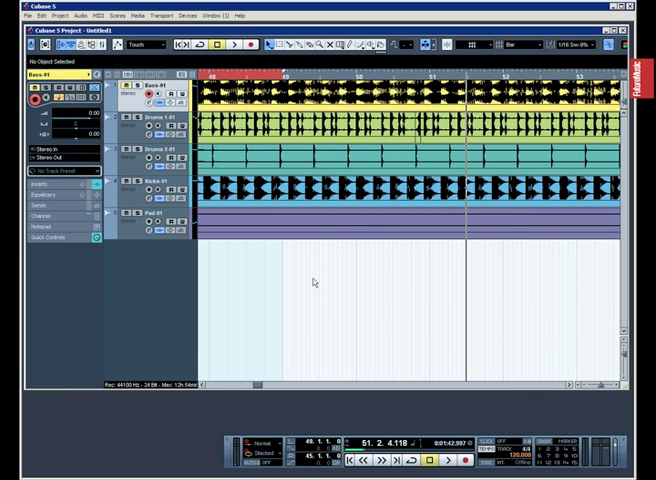